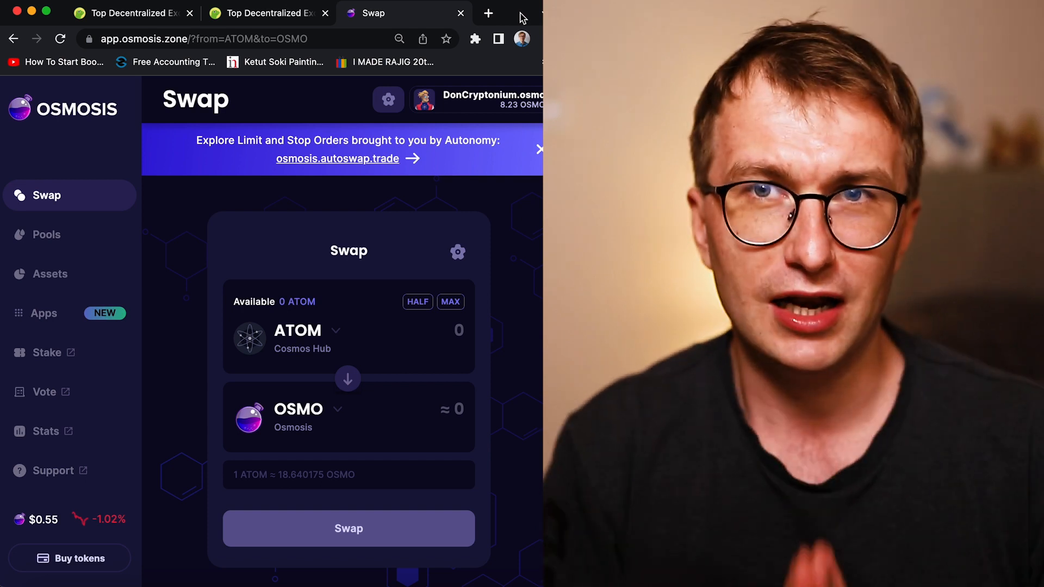
Switch to a new browser tab to look up the Osmosis (OSMO) coin on CoinGecko
click(313, 13)
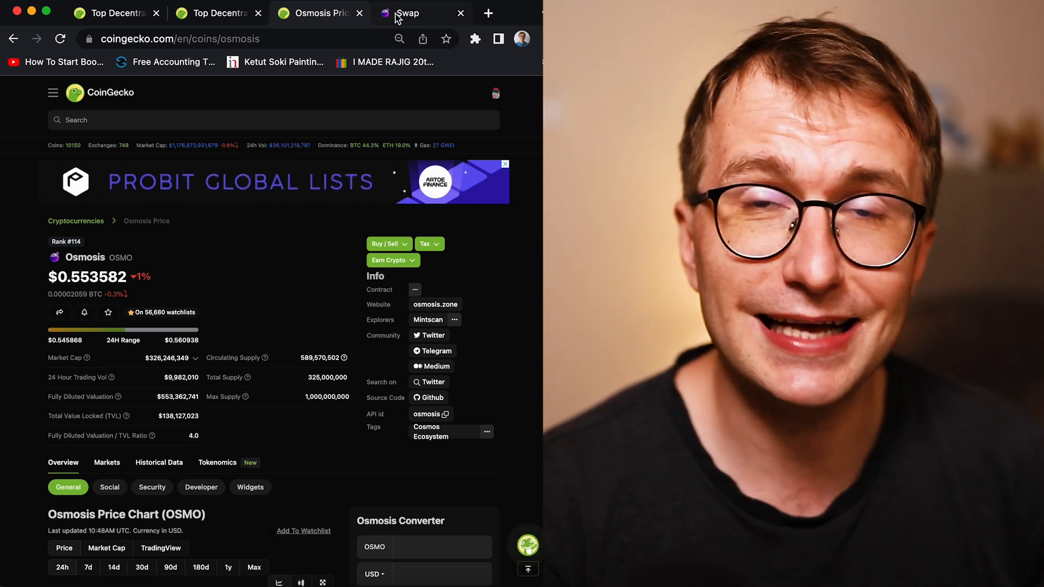
mouse_move(405, 13)
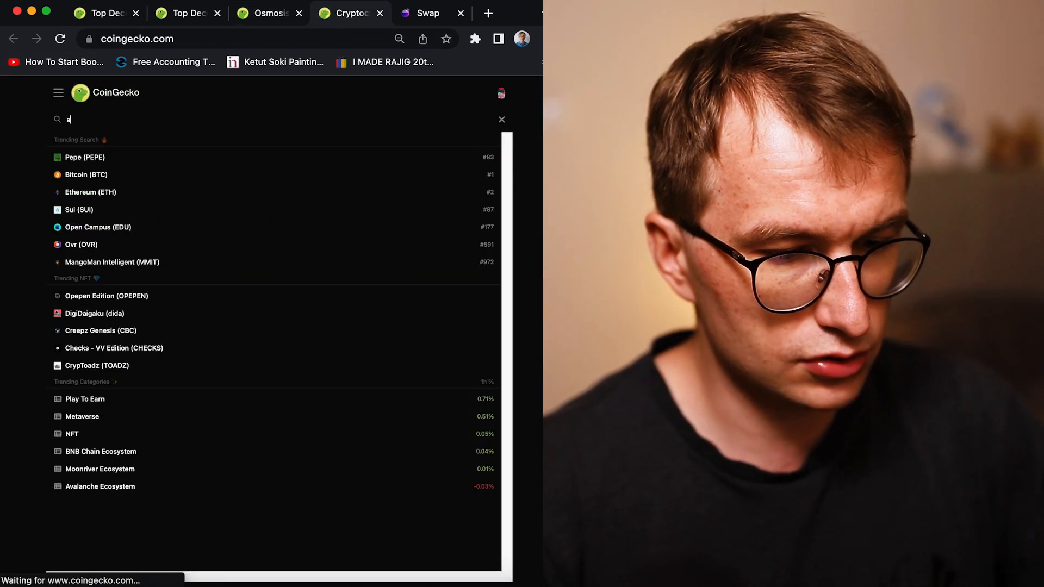
Search 'atom', go to Cosmos Hub (ATOM) and scroll to its ATOM/USDT markets table
text(tom)
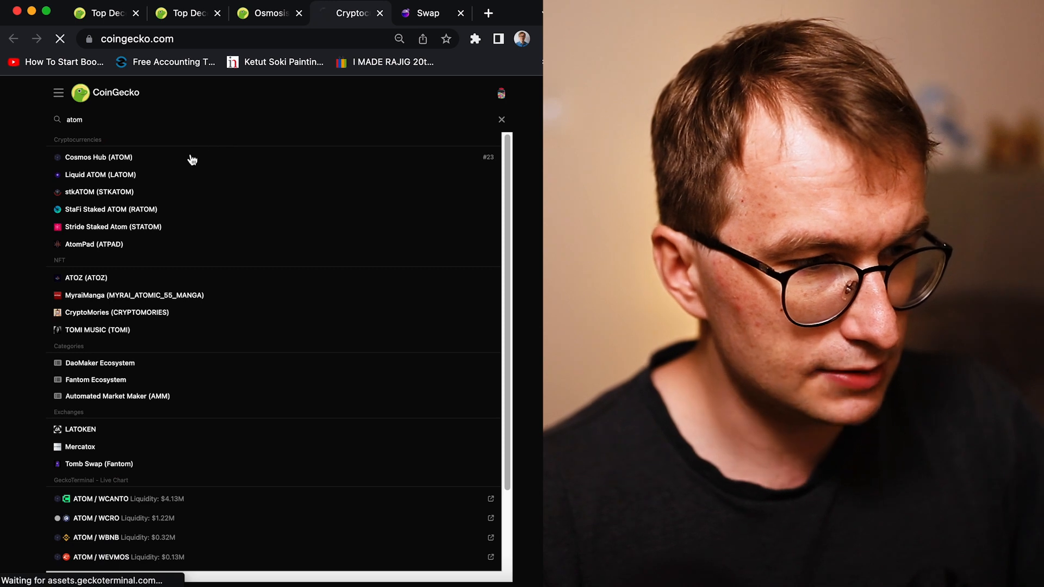
click(98, 157)
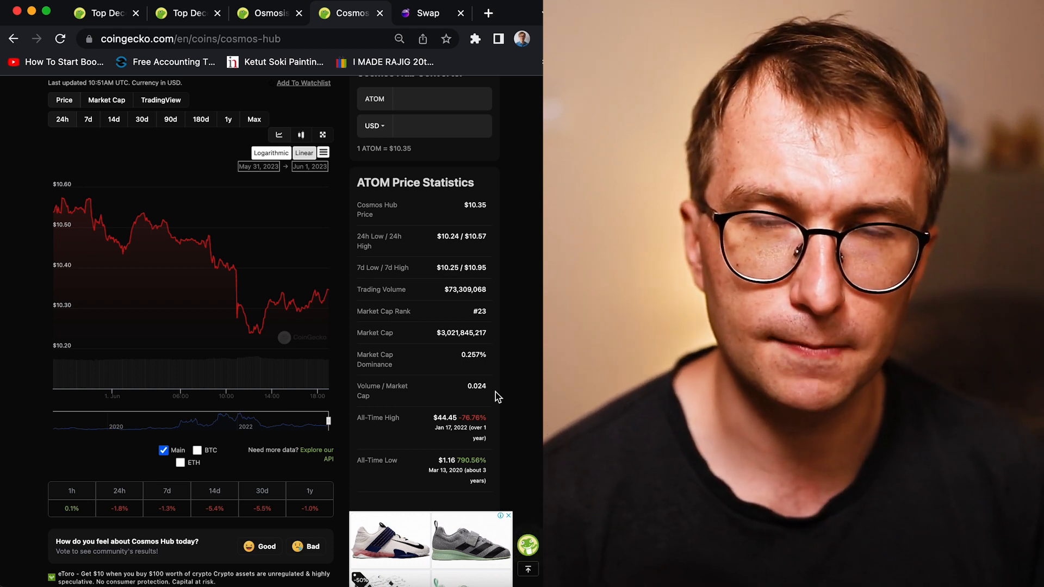
scroll(down, 3)
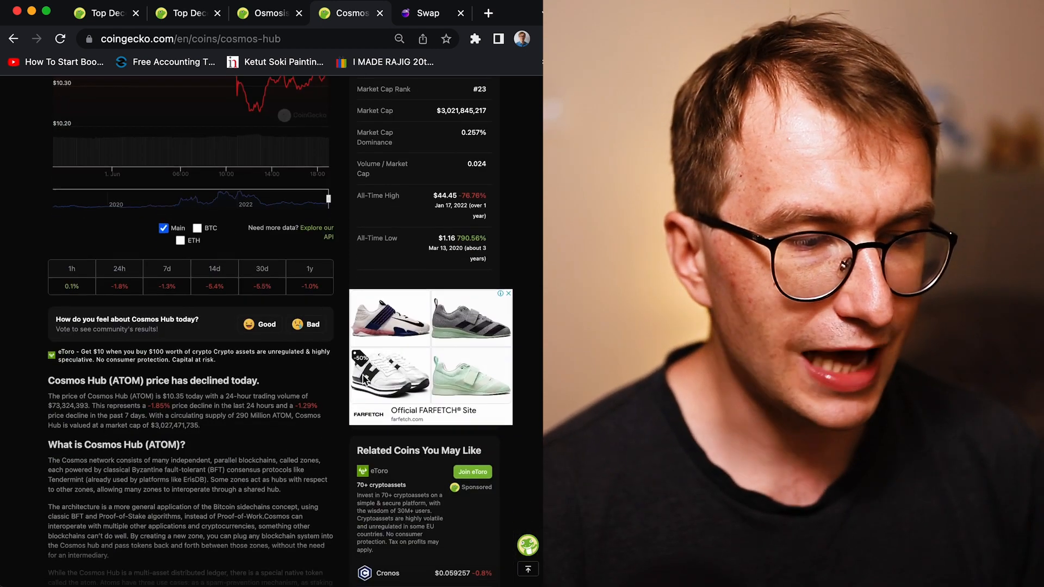
scroll(down, 3)
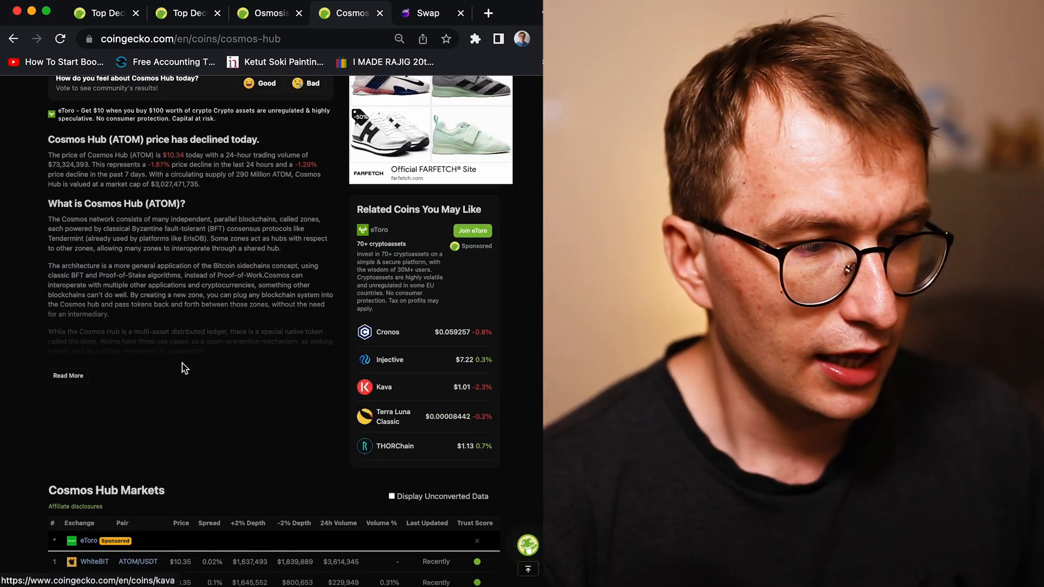
scroll(down, 3)
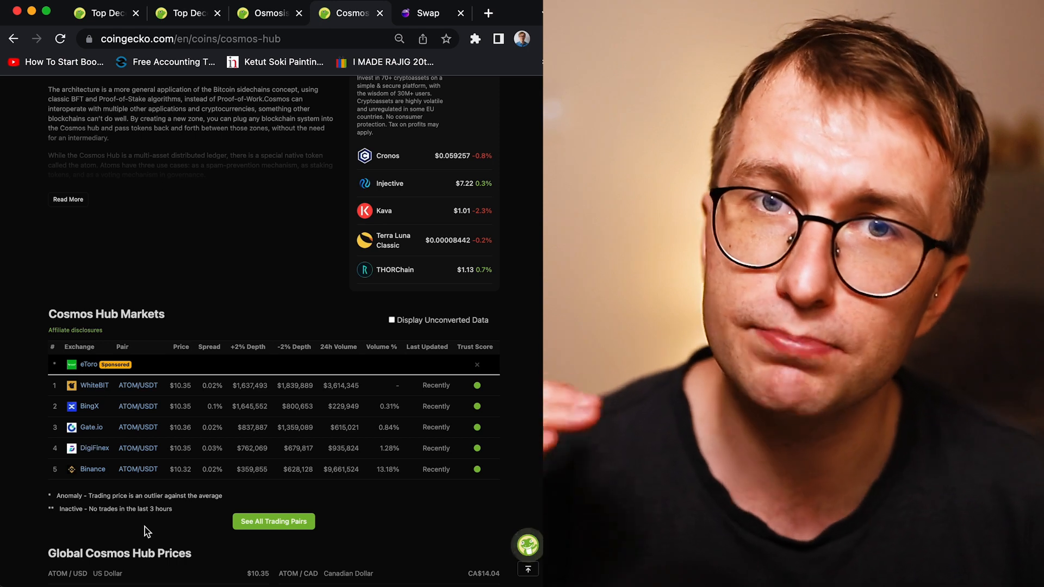
mouse_move(209, 313)
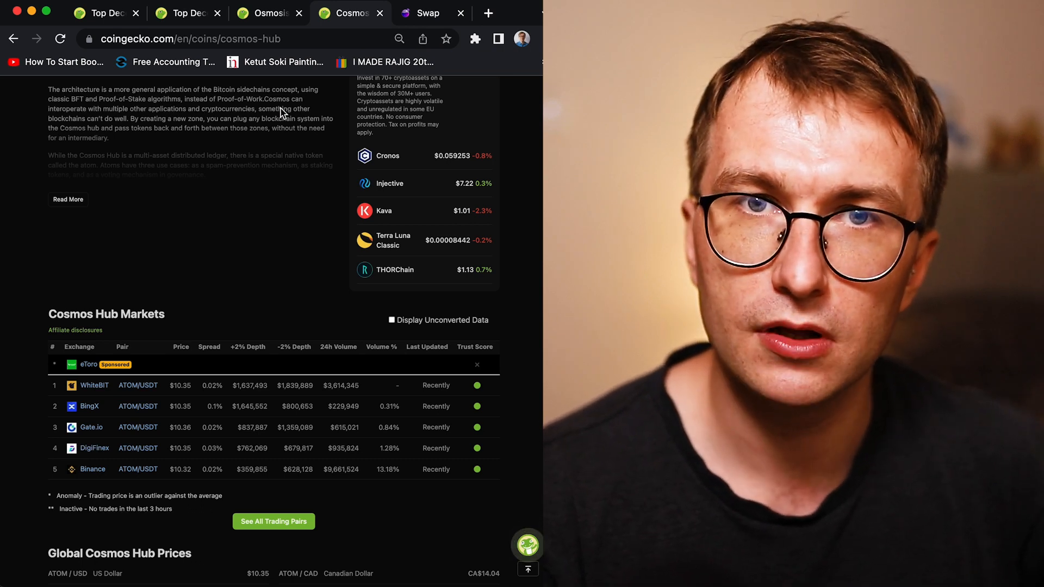
mouse_move(425, 13)
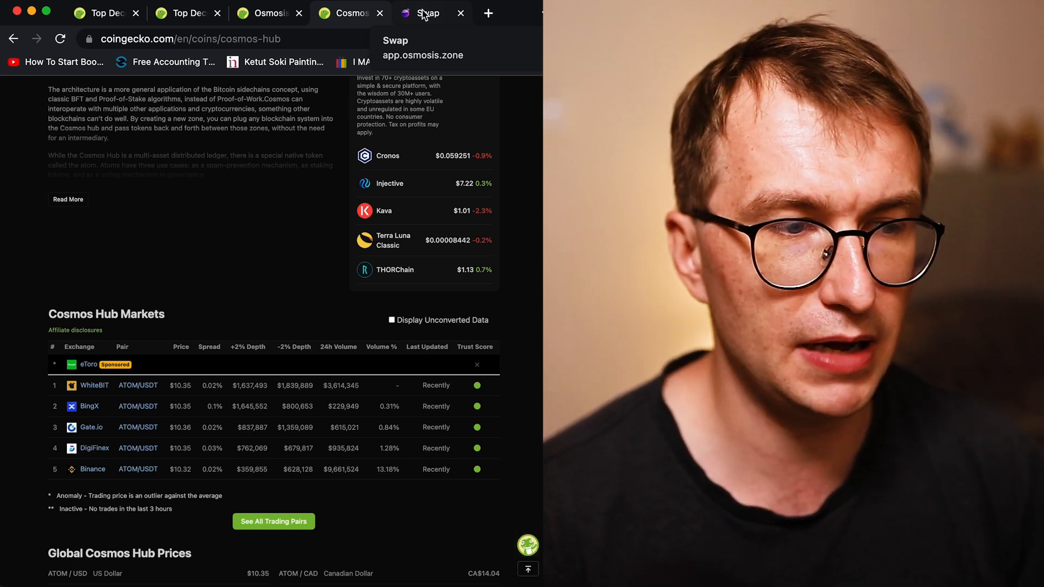
Switch to the Osmosis info tab showing ~$138.6M liquidity and ~$7.3M 24h volume
click(426, 13)
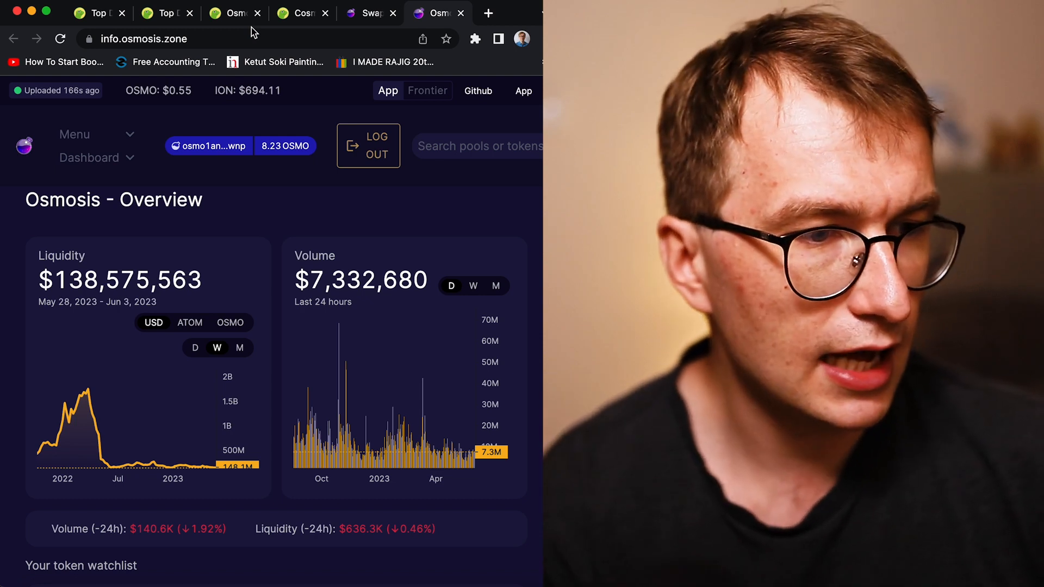
Return to the Top DEX Coins by Market Cap tab and go to the PancakeSwap (CAKE) page
click(235, 13)
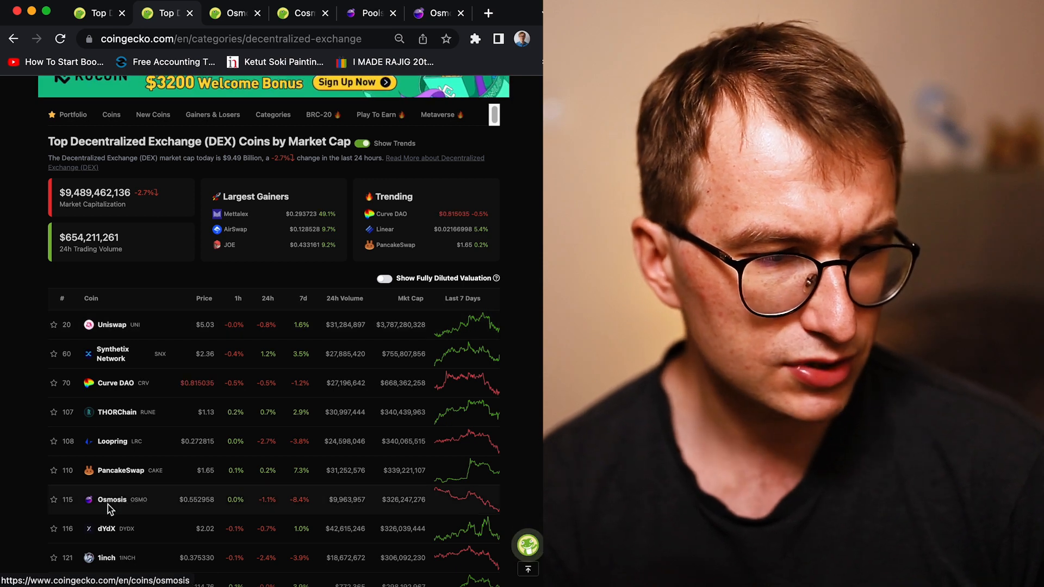
mouse_move(119, 476)
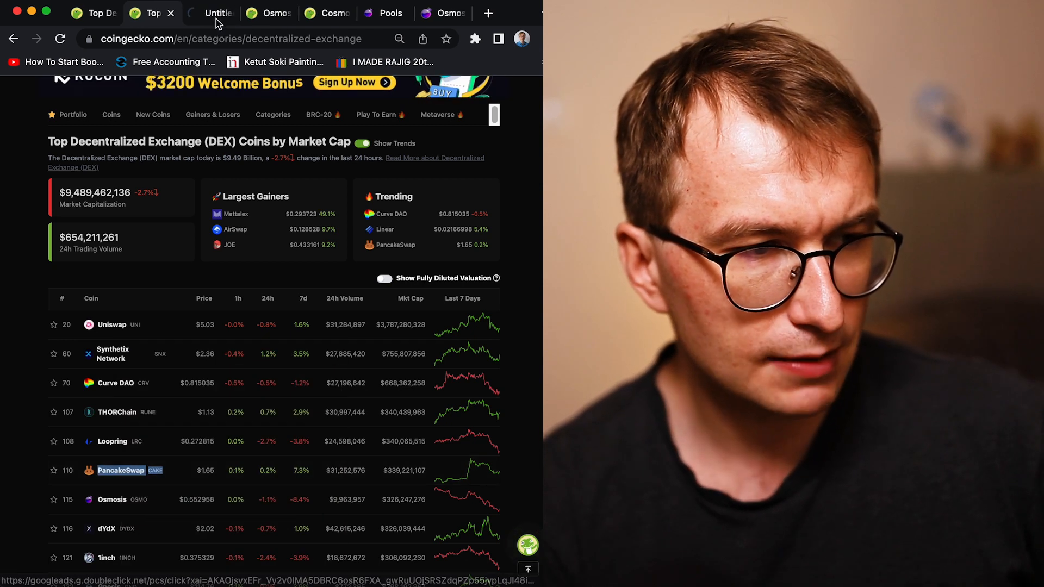
click(121, 470)
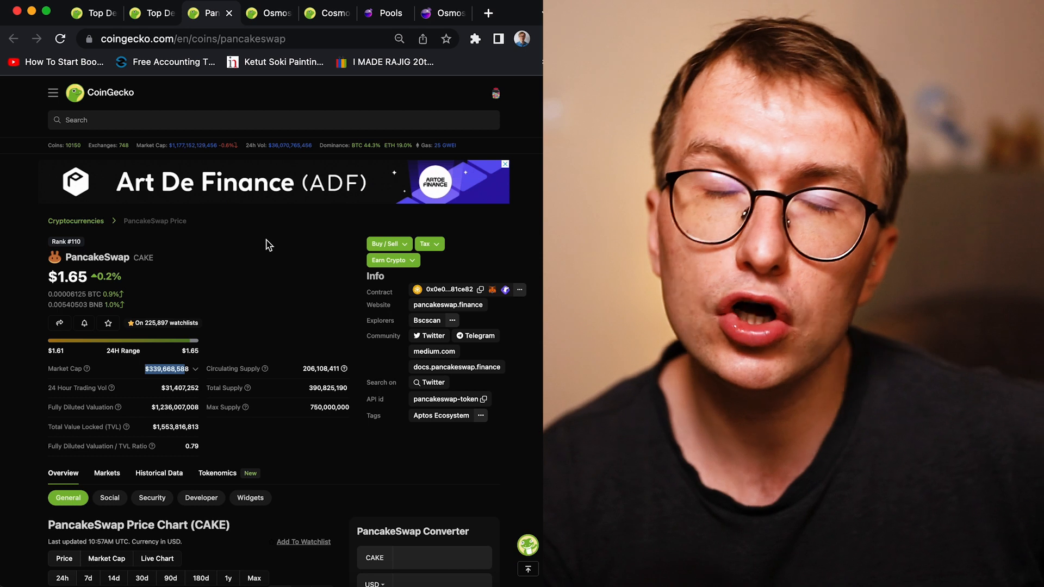
Switch to the Osmosis coin tab showing $0.552936, rank #114 and $326.2M market cap
click(264, 13)
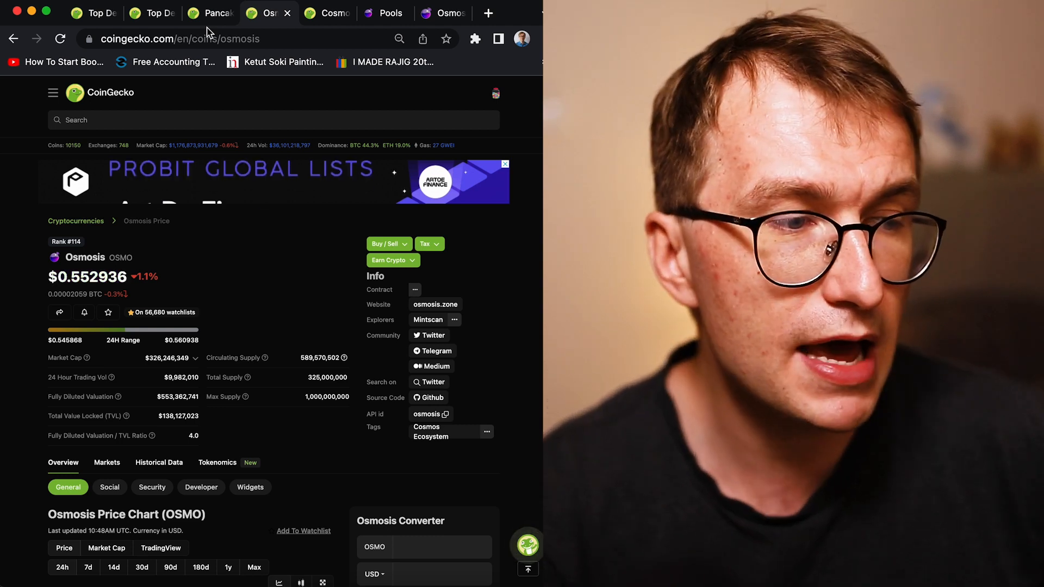
View the Top Decentralized Exchanges by 24h volume and scroll through the ranking
click(87, 13)
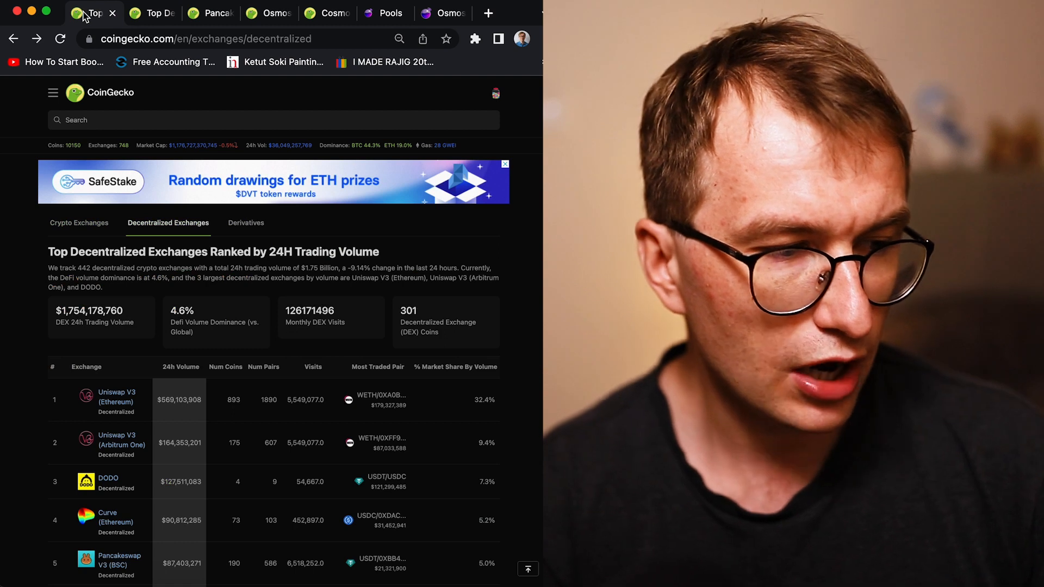
scroll(down, 3)
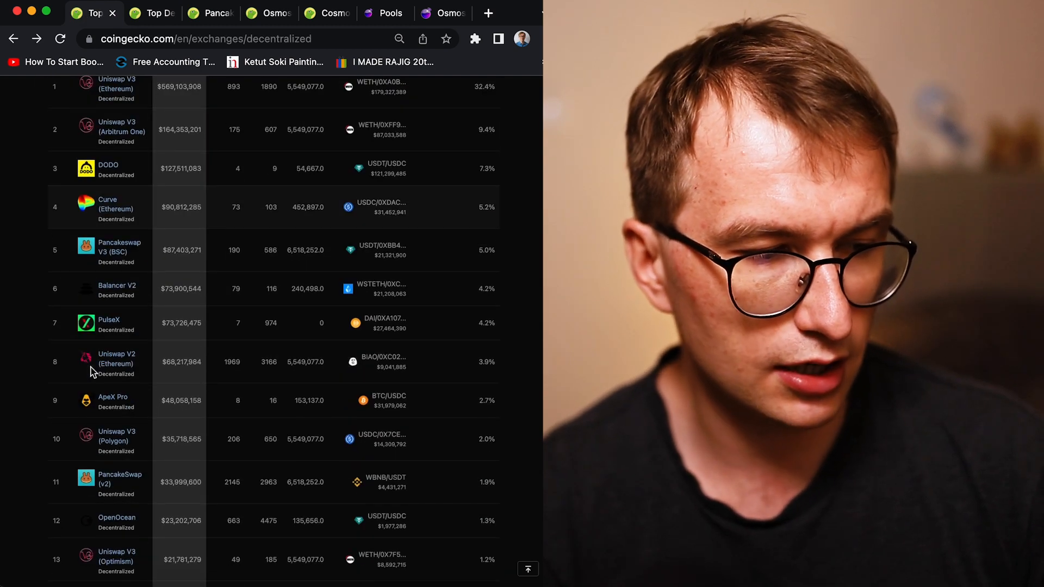
scroll(down, 3)
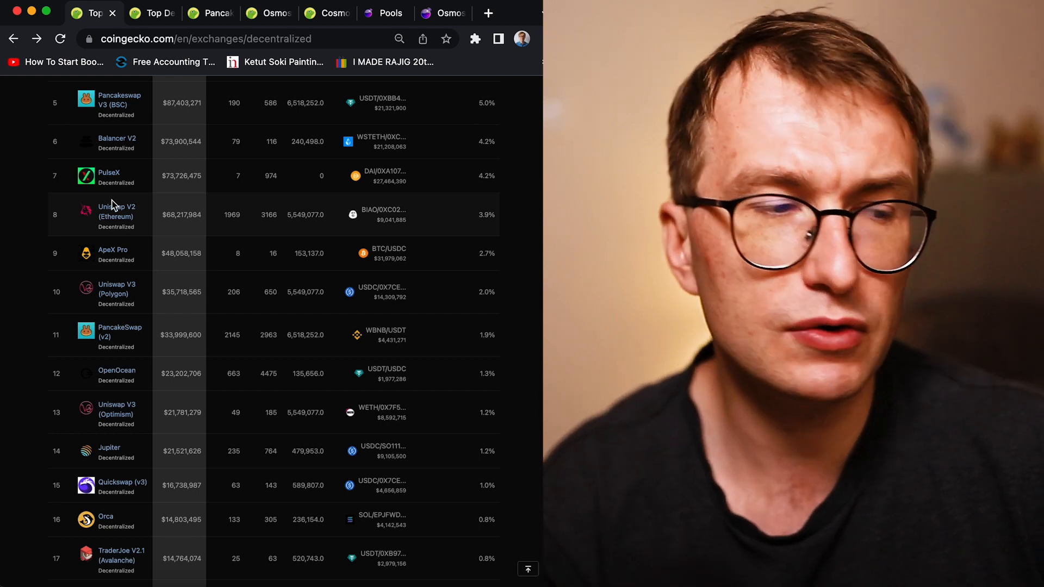
mouse_move(270, 32)
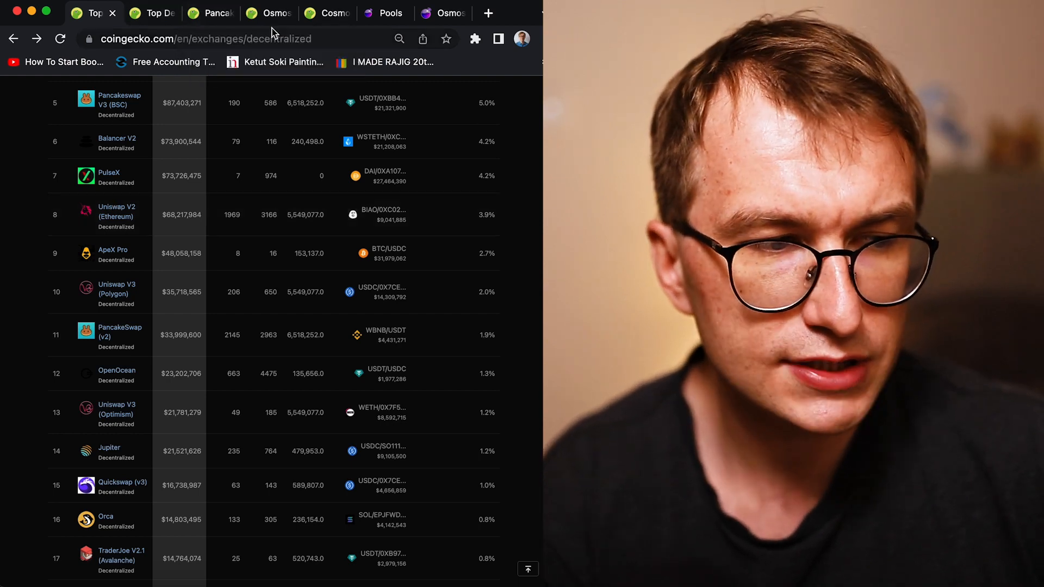
Scroll the Osmosis Pools list (ATOM/OSMO, USDC/OSMO, stOSMO/OSMO), then go to the Apps page
click(370, 13)
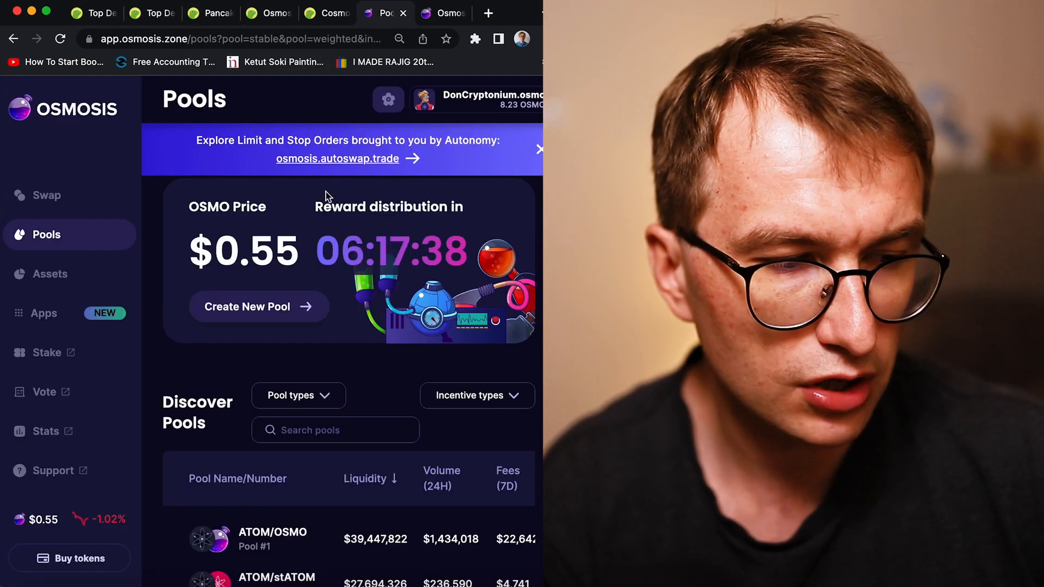
scroll(down, 3)
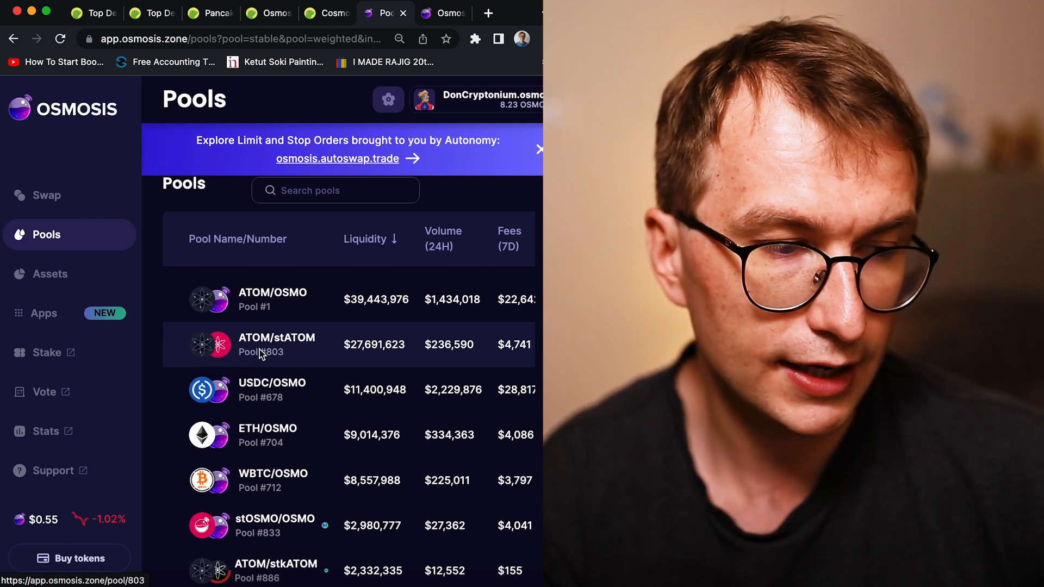
scroll(down, 3)
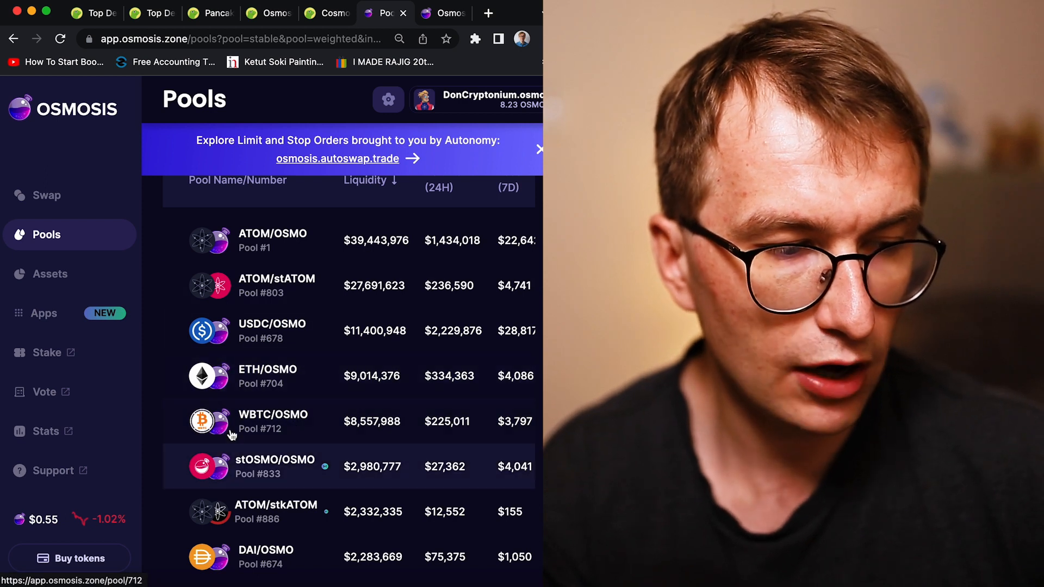
scroll(down, 3)
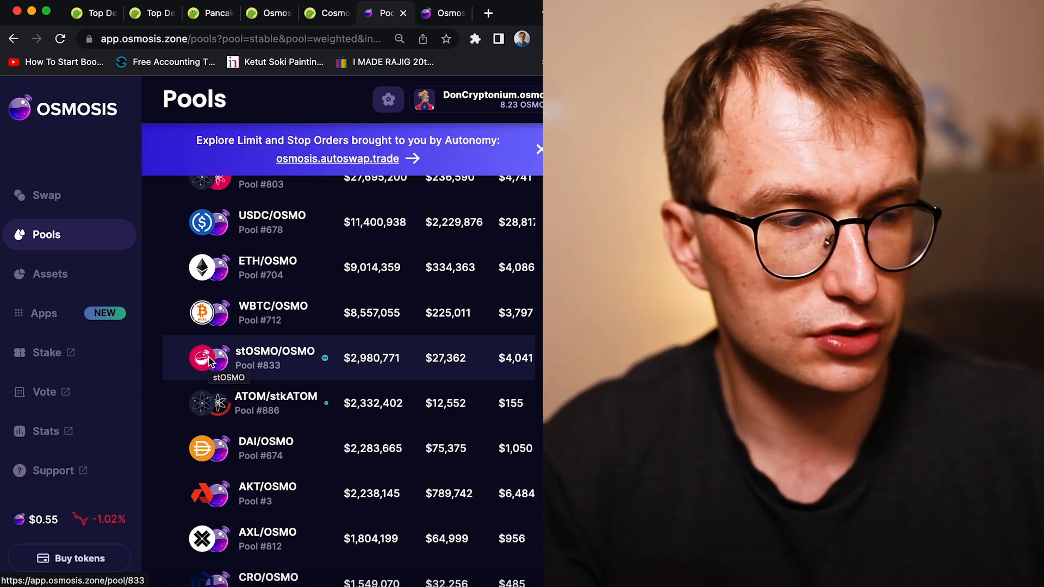
mouse_move(128, 328)
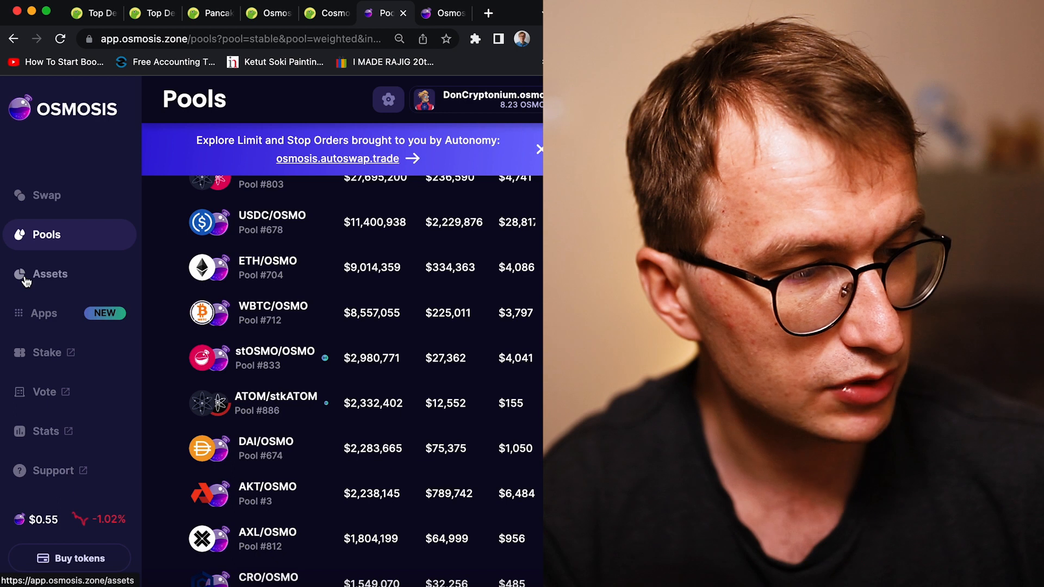
click(43, 313)
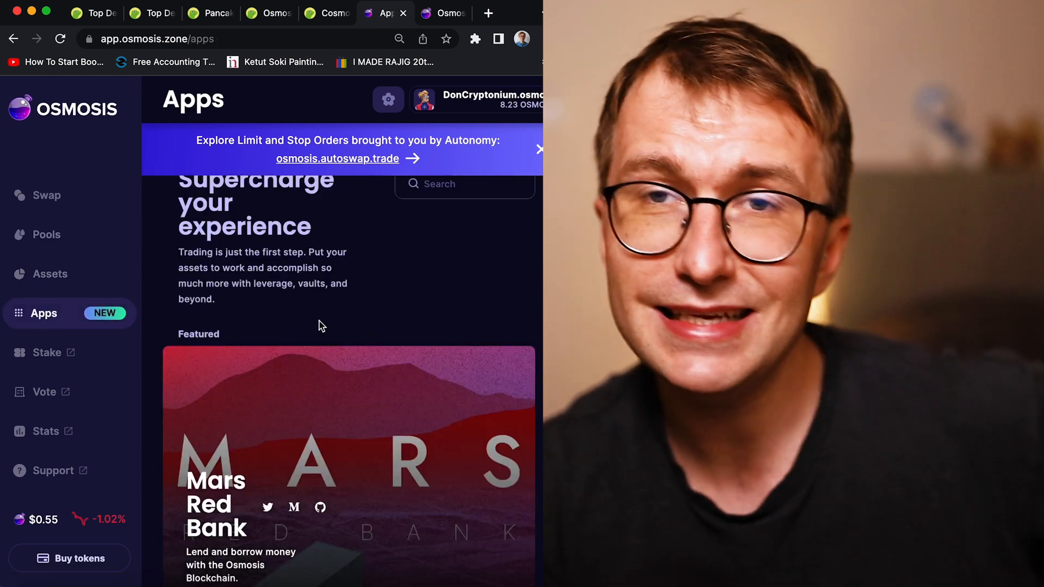